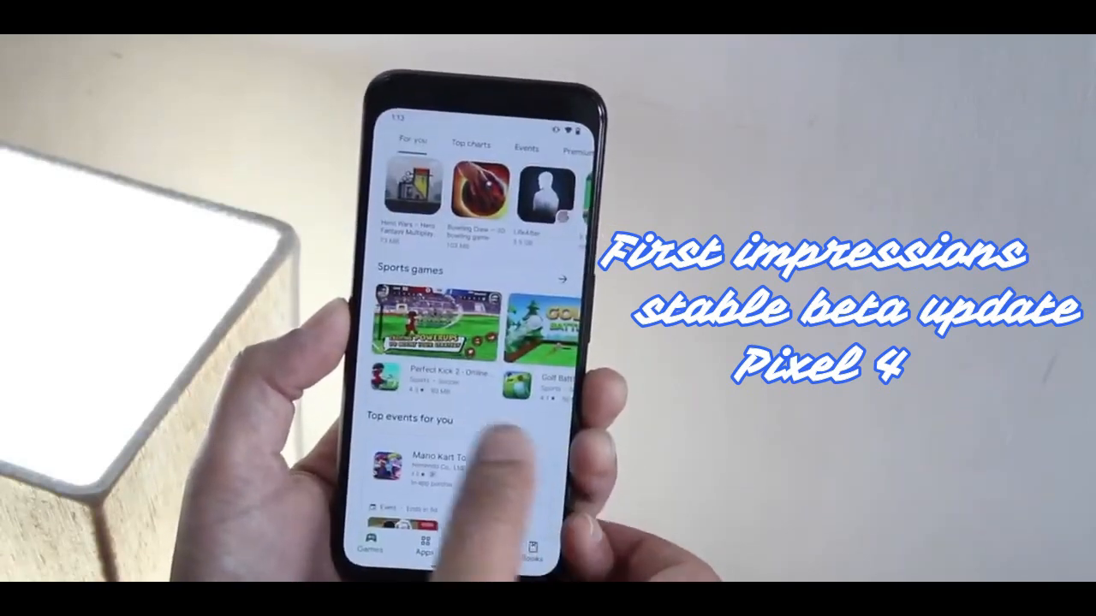
pyautogui.scroll(-3)
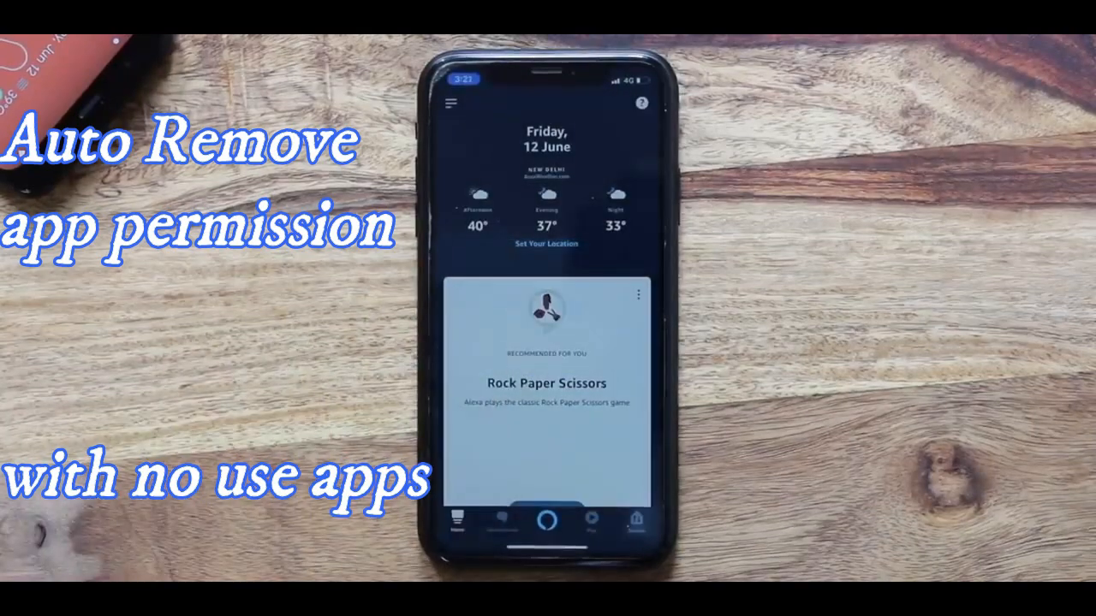
pyautogui.click(545, 243)
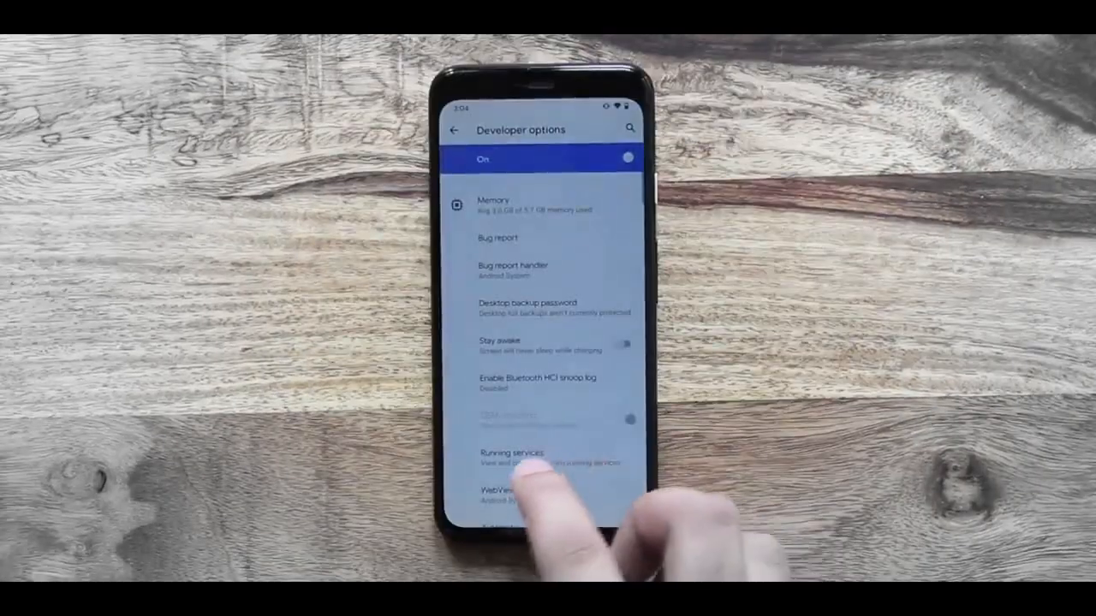
pyautogui.scroll(-3)
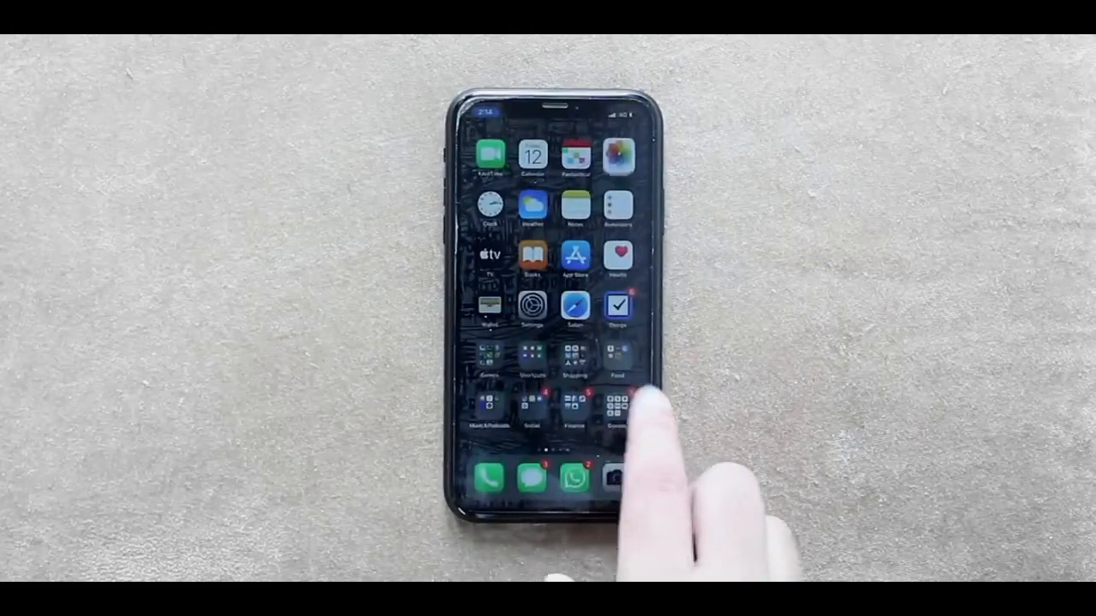
pyautogui.click(531, 305)
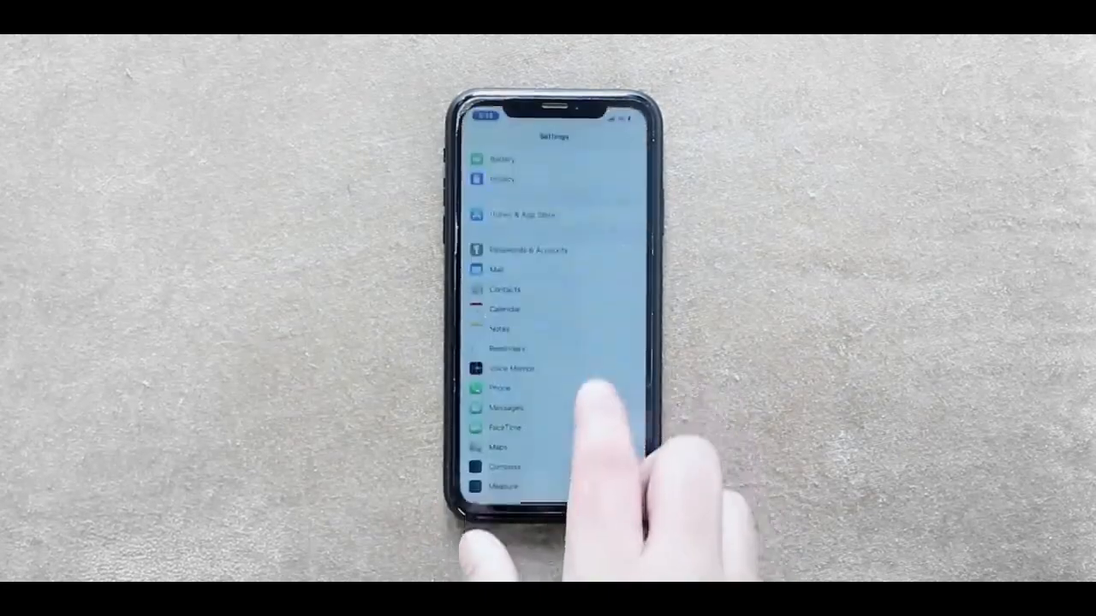